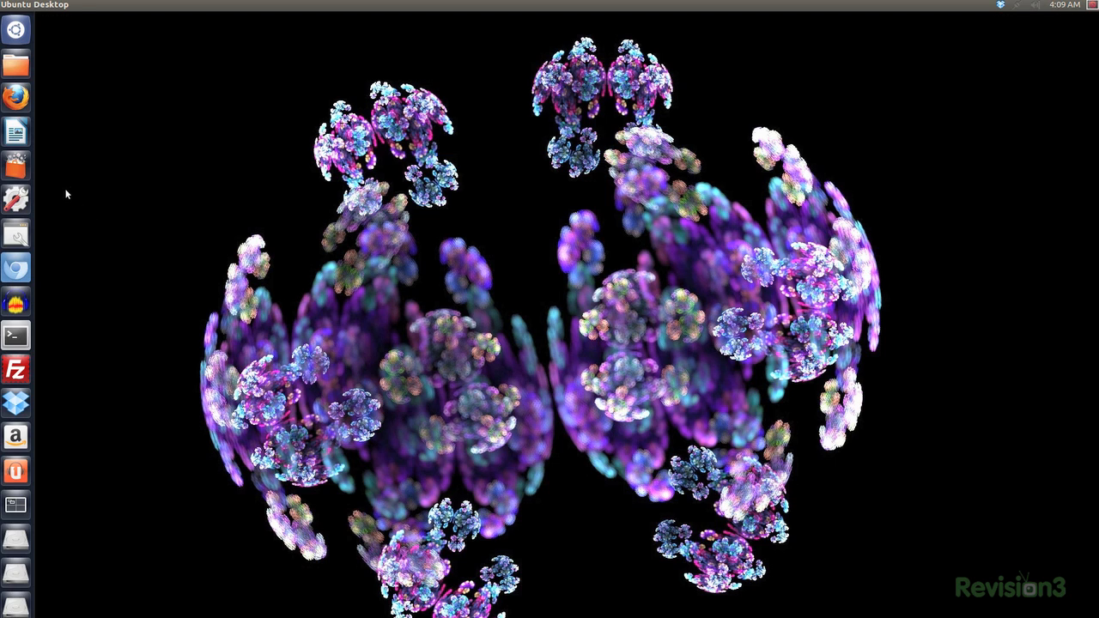
{"action": "mouse_move", "coordinate": [16, 199]}
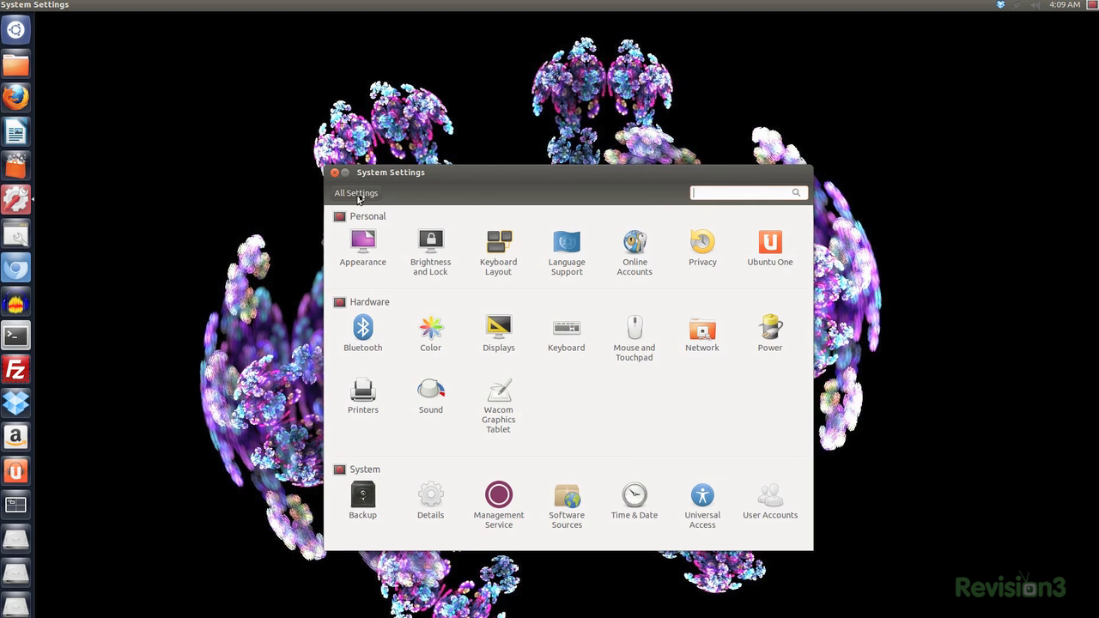
Search the Dash for 'soft' to list Software Sources, Software Center and Software Updater
{"action": "left_click", "coordinate": [333, 171]}
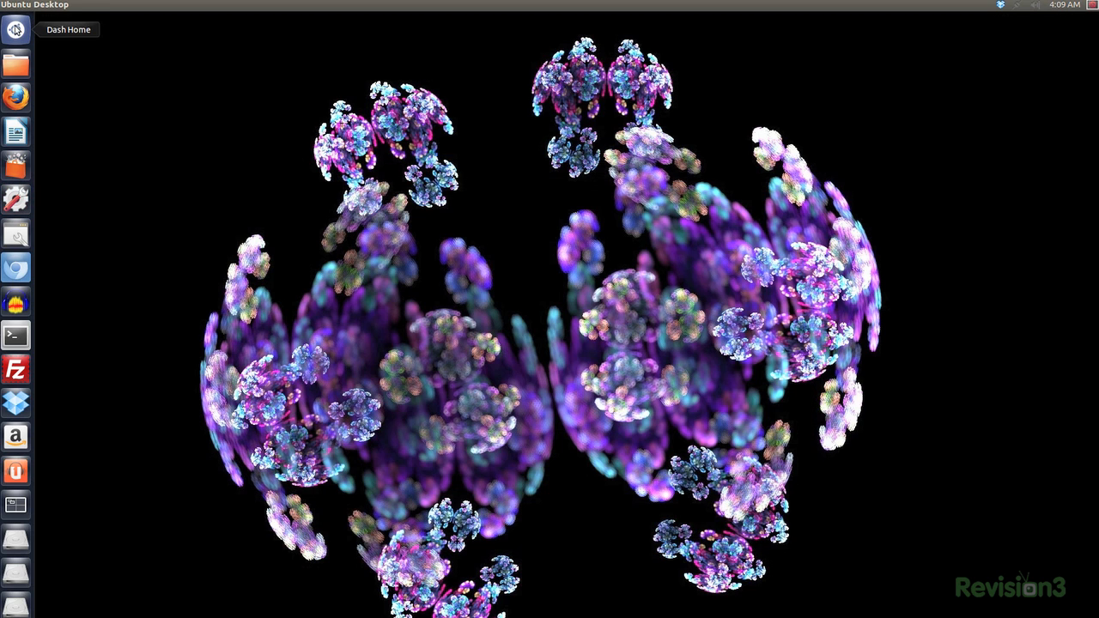
{"action": "left_click", "coordinate": [16, 27]}
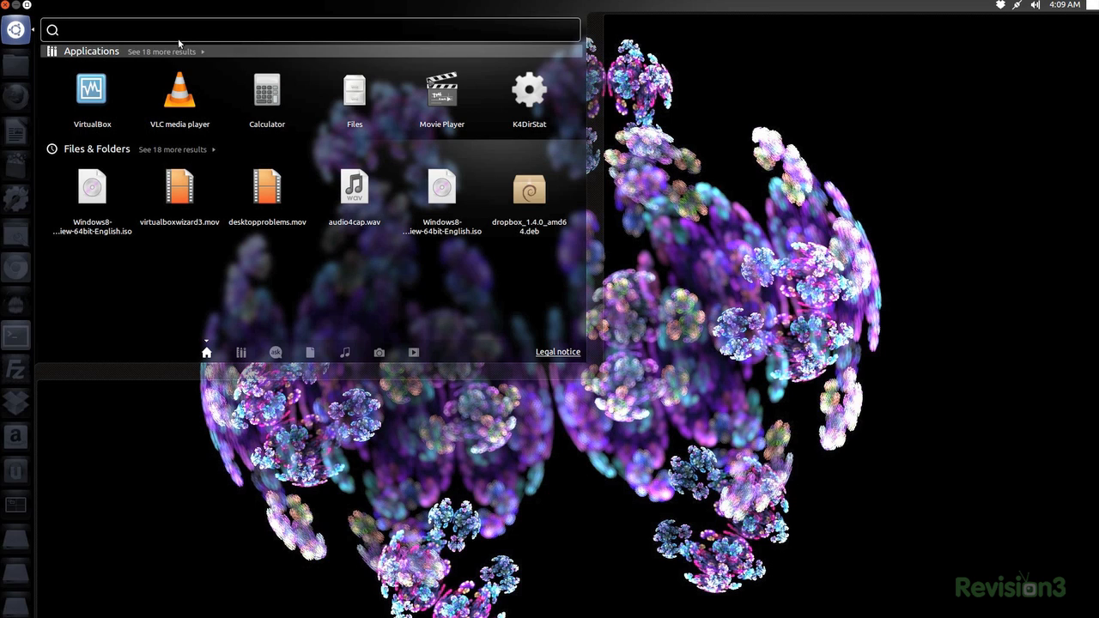
{"action": "type", "text": "sof"}
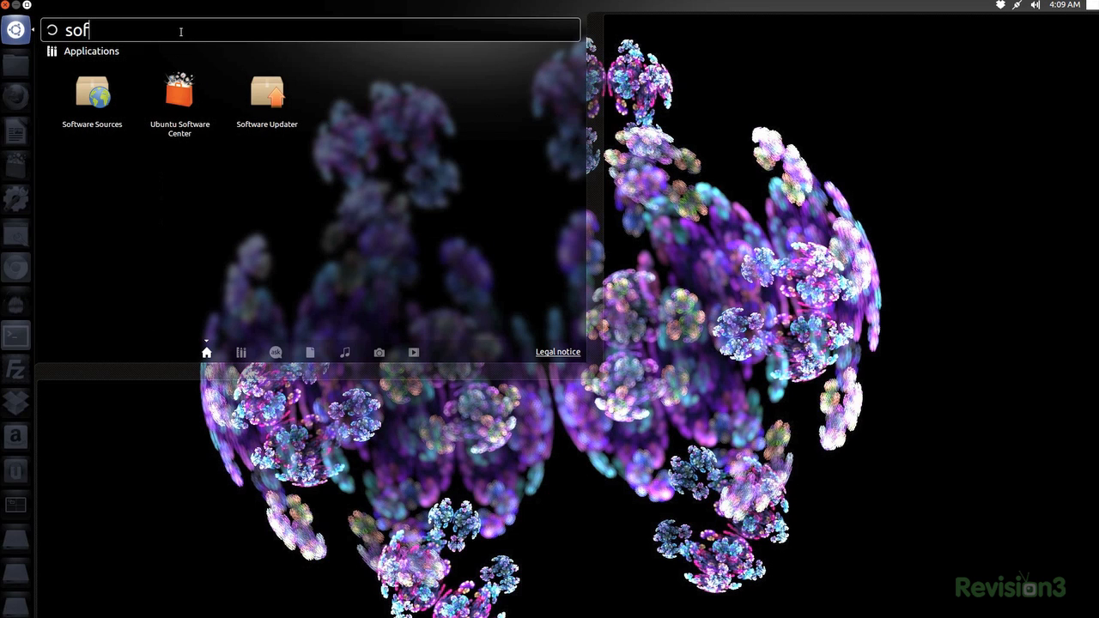
{"action": "type", "text": "t"}
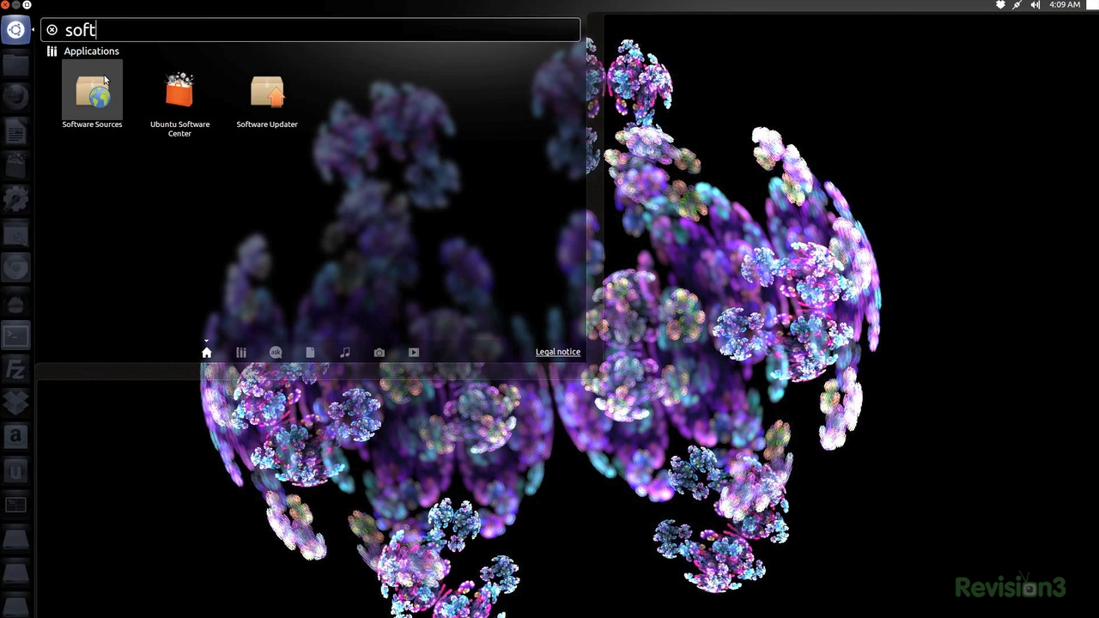
In Software Sources' Additional Drivers, apply nvidia-experimental-310 for the GTX 570 and authenticate
{"action": "left_click", "coordinate": [92, 90]}
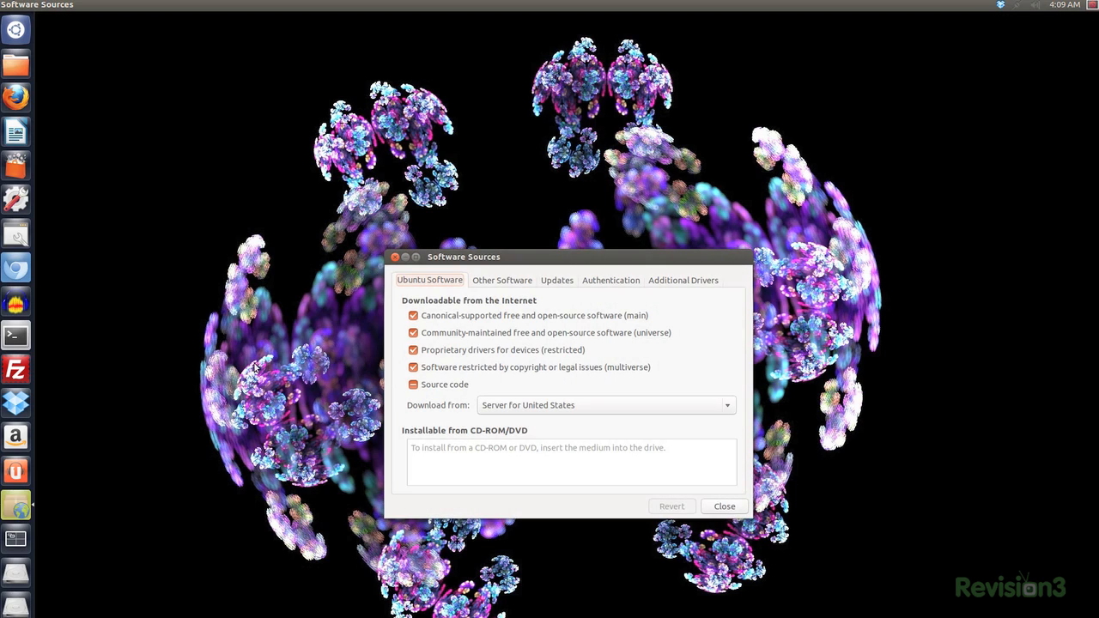
{"action": "mouse_move", "coordinate": [670, 285]}
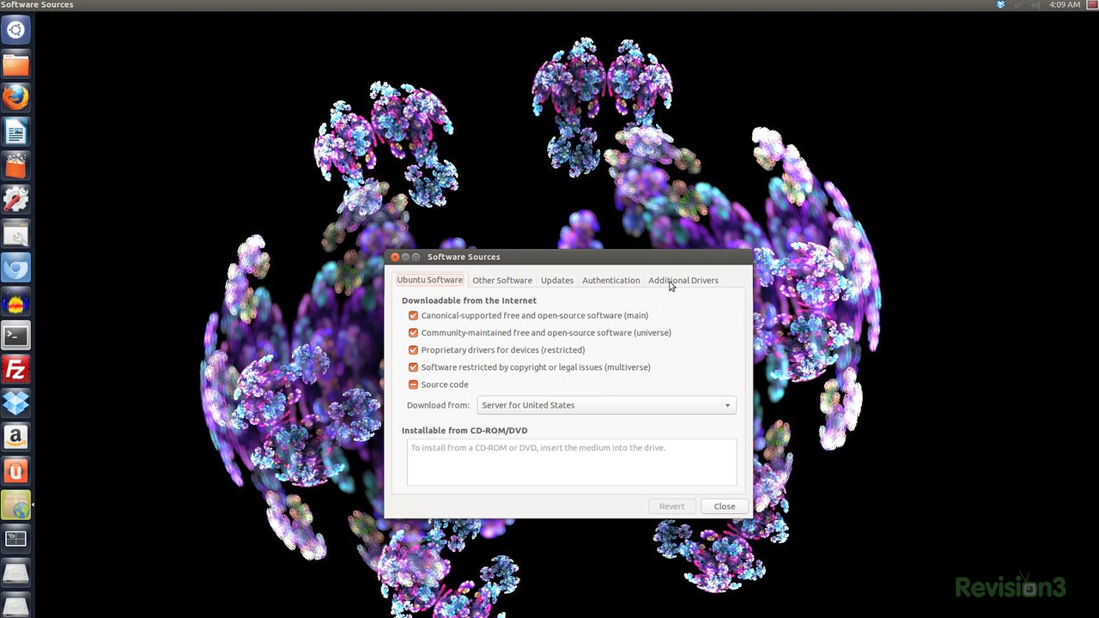
{"action": "left_click", "coordinate": [683, 280]}
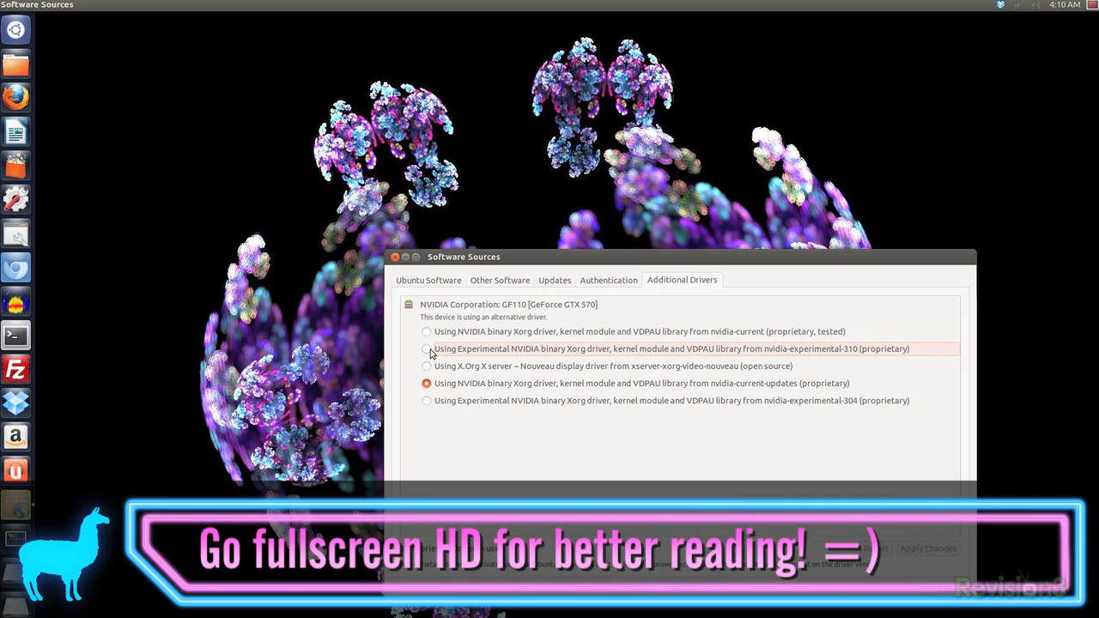
{"action": "left_click", "coordinate": [426, 350]}
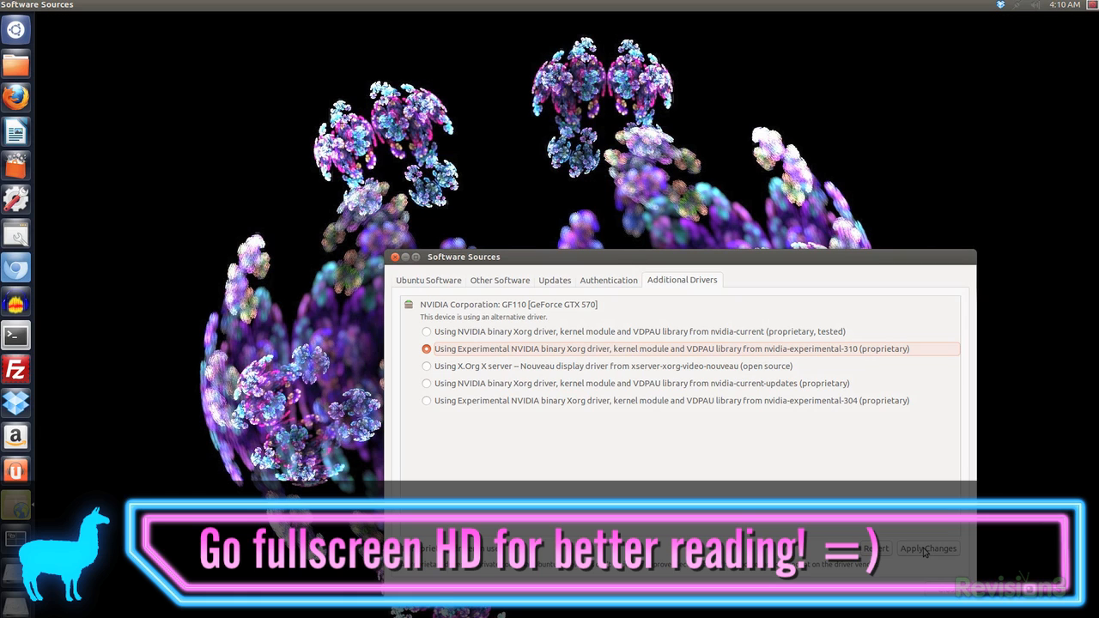
{"action": "left_click", "coordinate": [927, 548]}
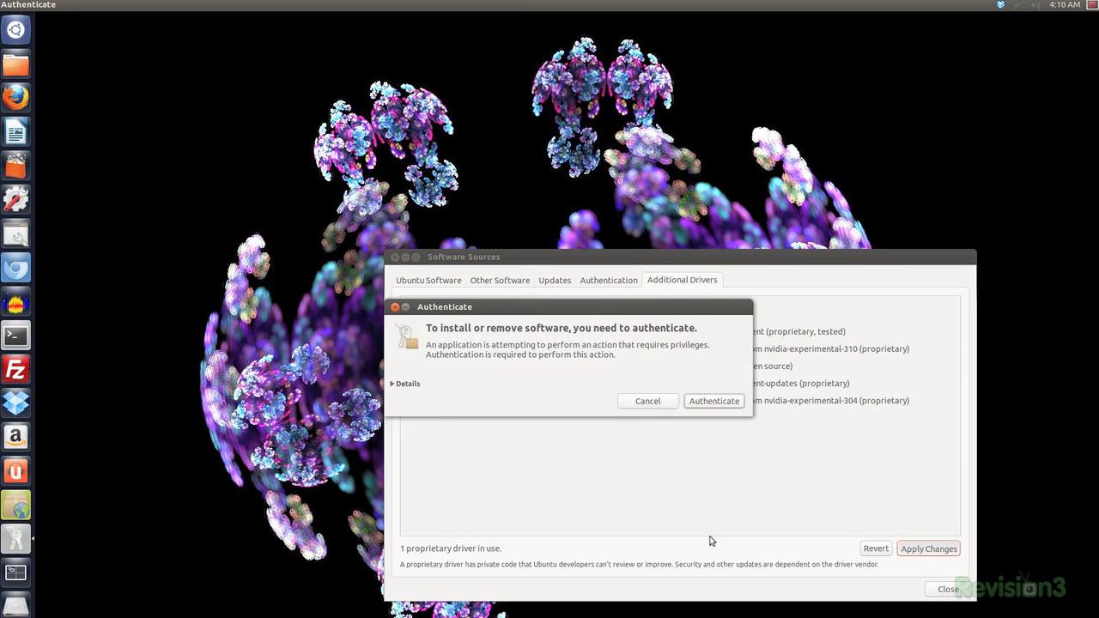
{"action": "left_click", "coordinate": [714, 401]}
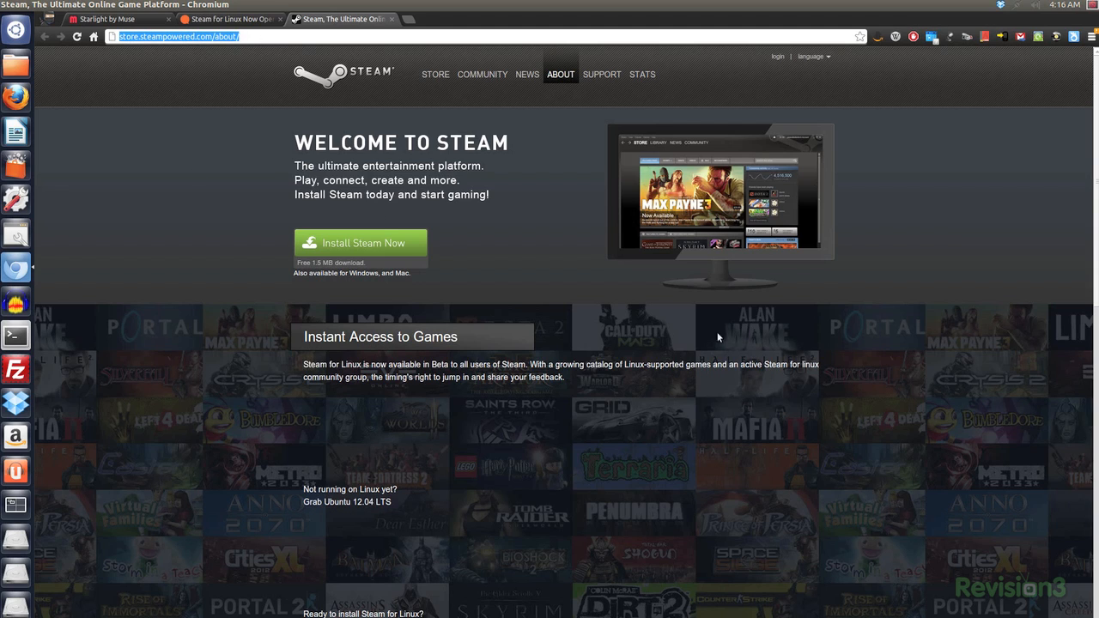
{"action": "mouse_move", "coordinate": [357, 244]}
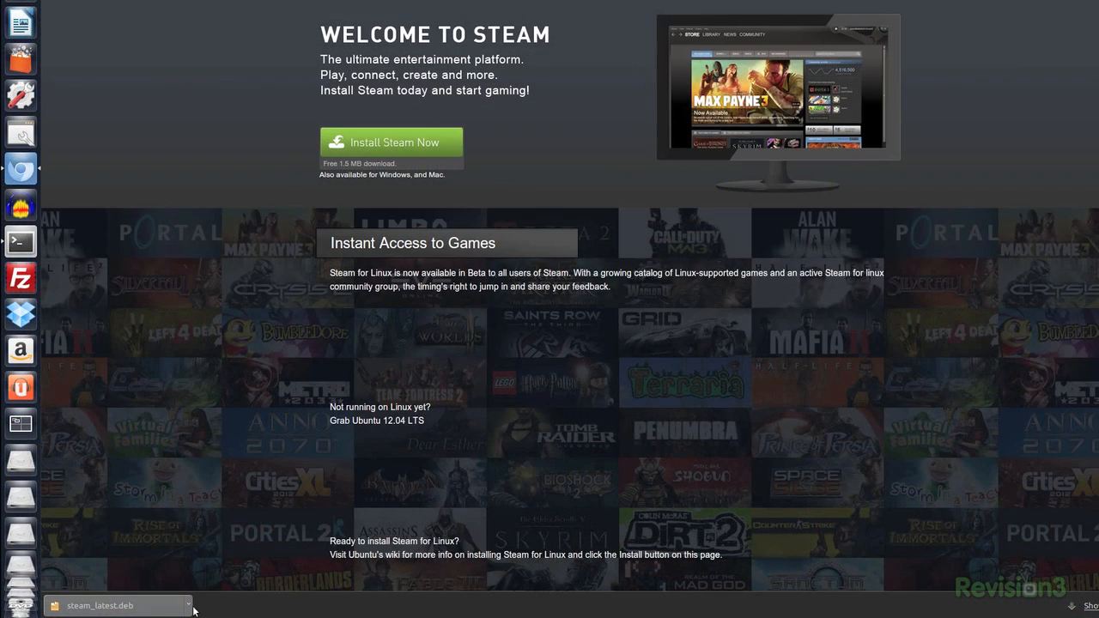
Run the downloaded steam_latest.deb installer from Chromium's download bar
{"action": "left_click", "coordinate": [189, 605]}
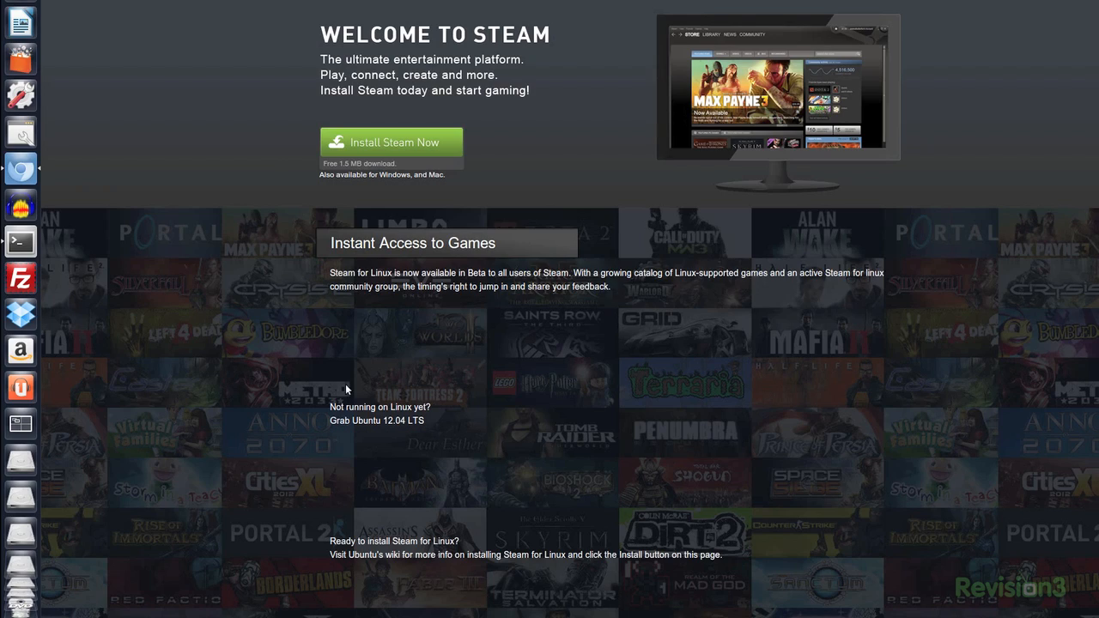
{"action": "mouse_move", "coordinate": [299, 313]}
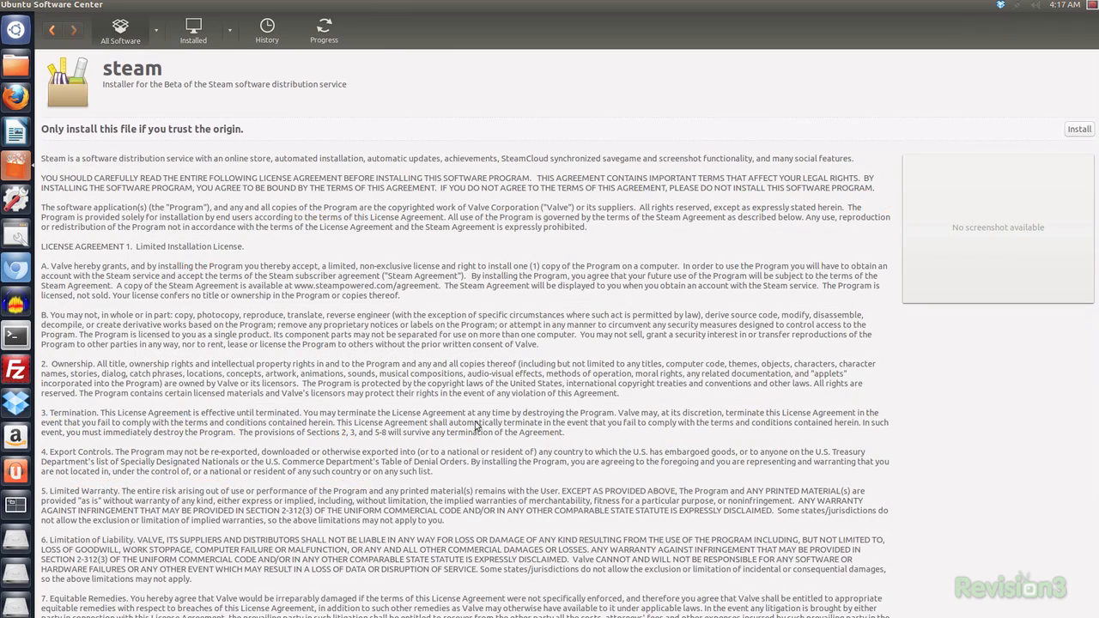
Read through the Steam beta license agreement on the Software Center package page
{"action": "scroll", "scroll_direction": "down", "scroll_amount": 3}
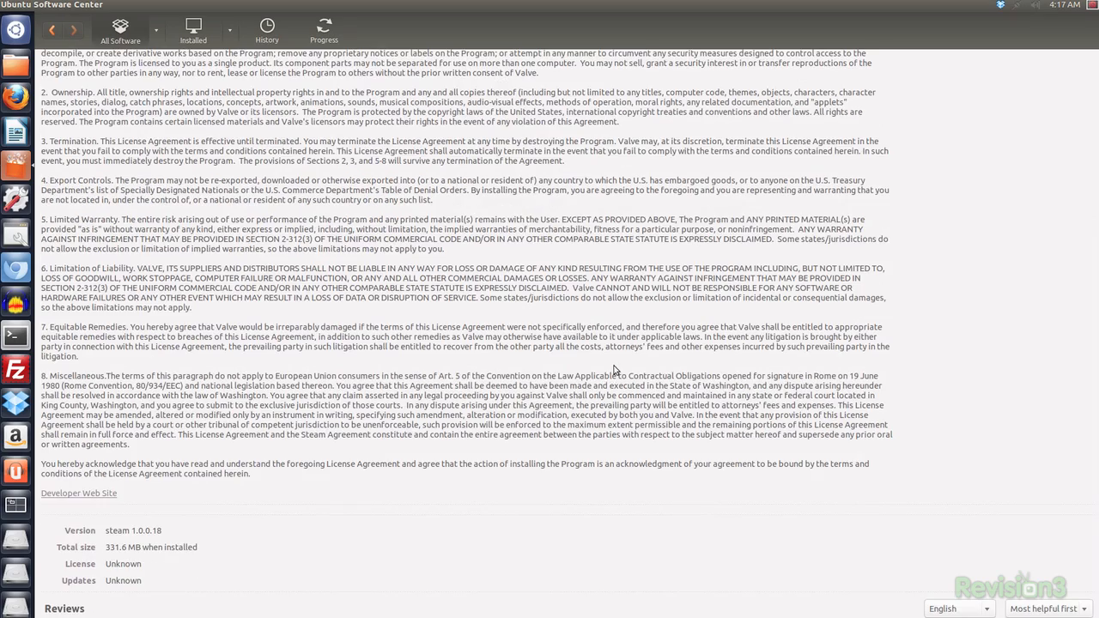
{"action": "scroll", "scroll_direction": "up", "scroll_amount": 3}
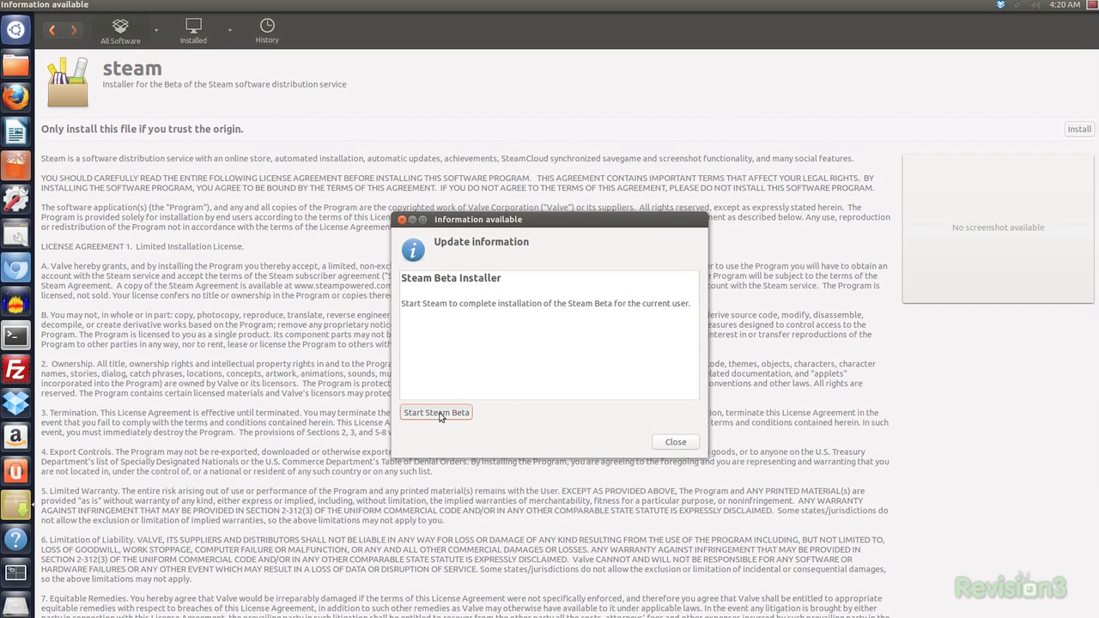
{"action": "left_click", "coordinate": [436, 412]}
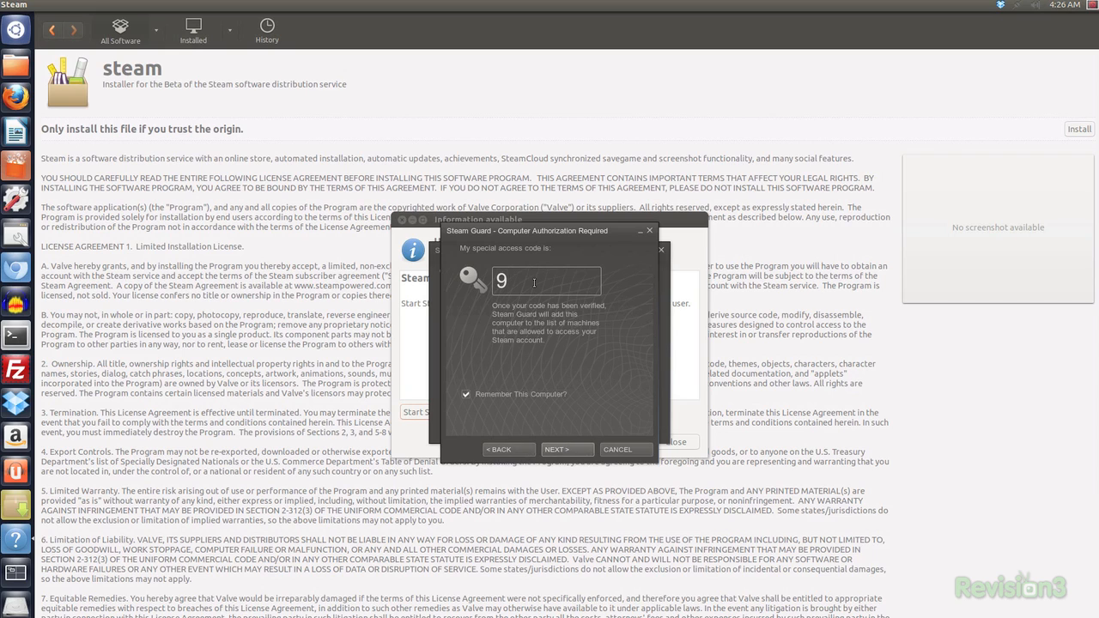
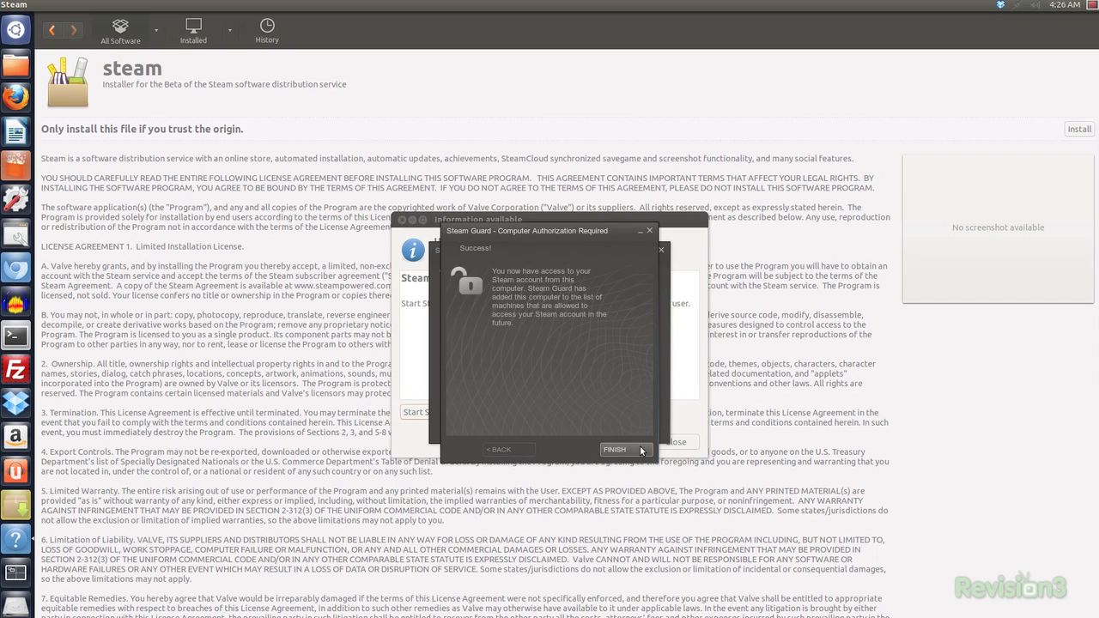
{"action": "left_click", "coordinate": [614, 450]}
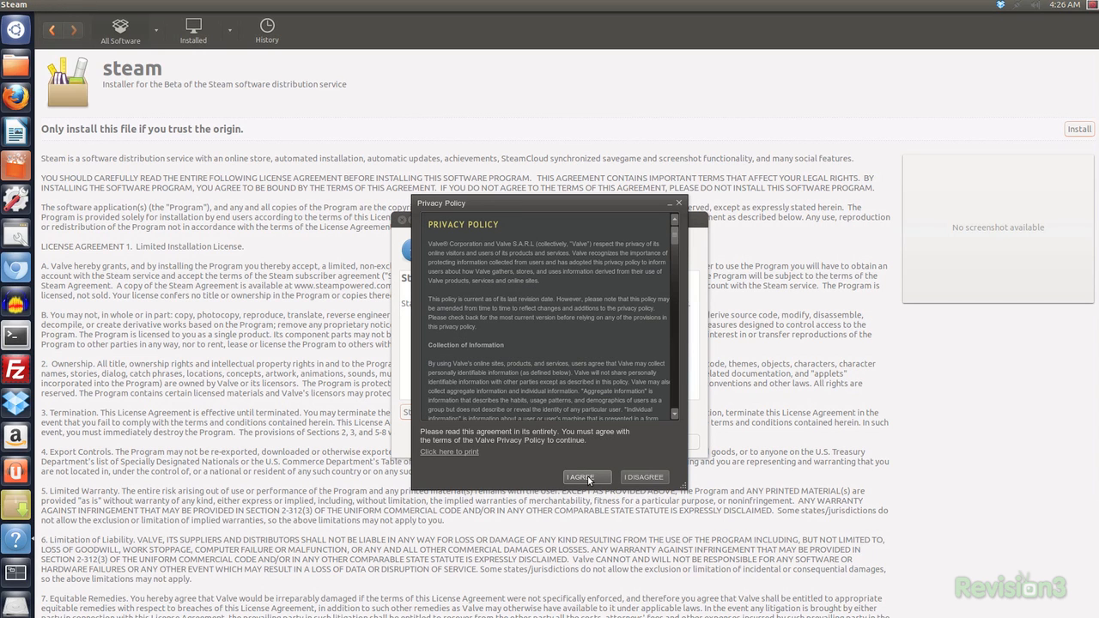
{"action": "left_click", "coordinate": [582, 477]}
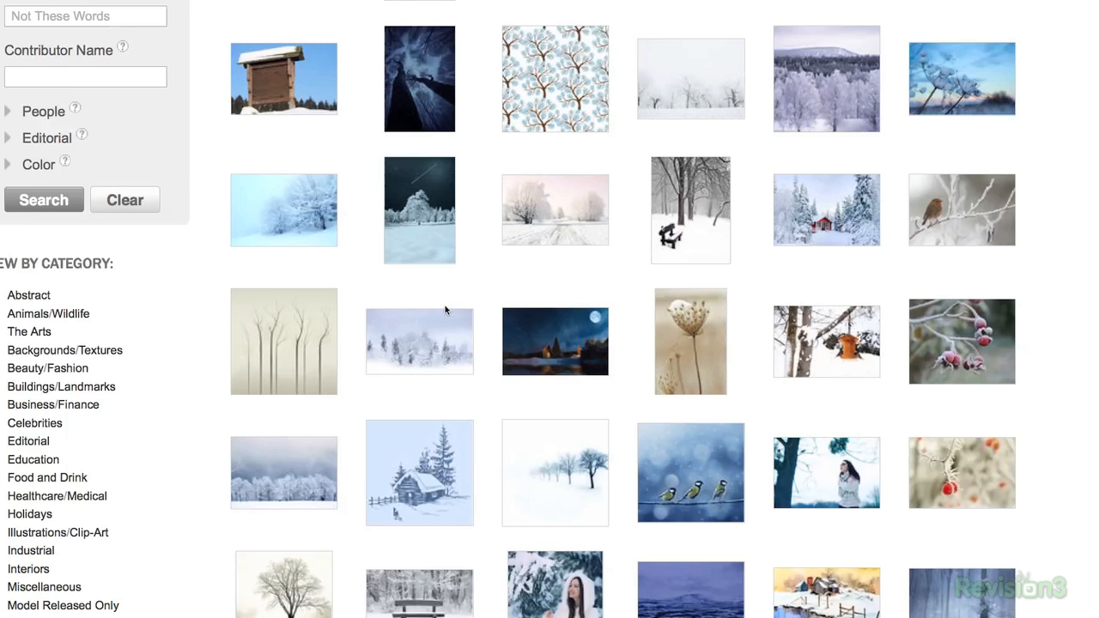
Start a single-image download order and apply coupon OS12, cutting $19 to $13
{"action": "scroll", "scroll_direction": "down", "scroll_amount": 3}
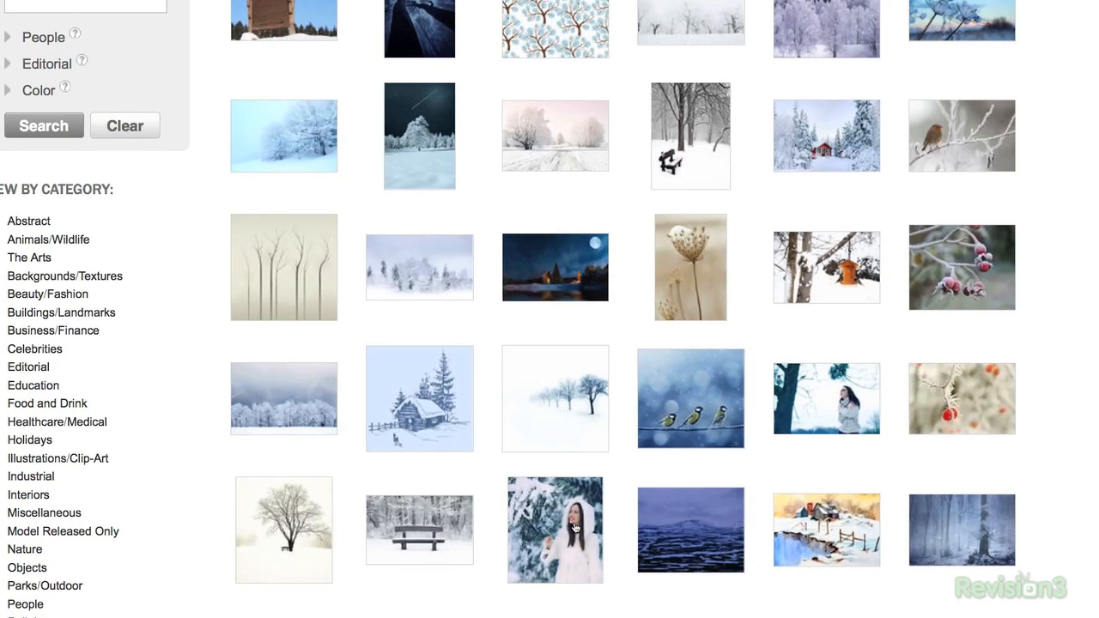
{"action": "left_click", "coordinate": [554, 529]}
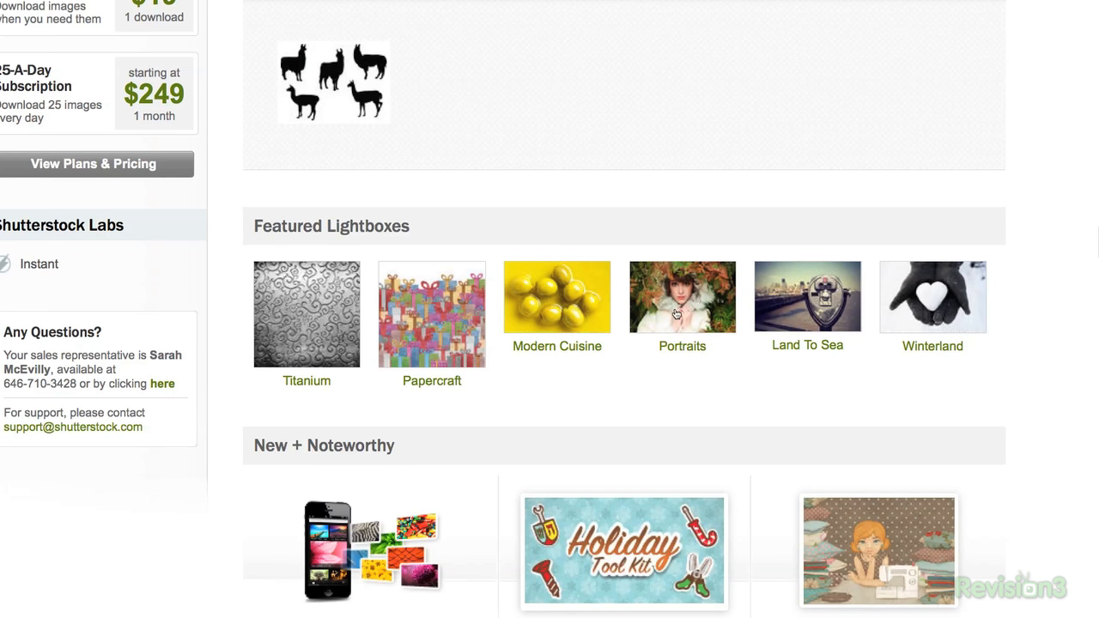
{"action": "mouse_move", "coordinate": [792, 296]}
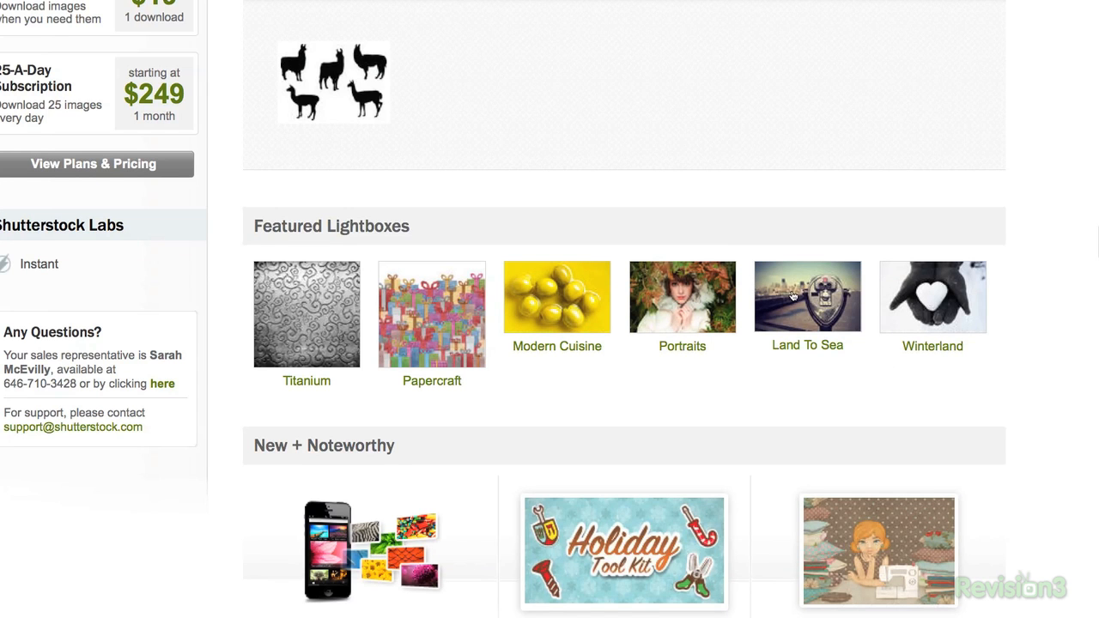
{"action": "left_click", "coordinate": [807, 295]}
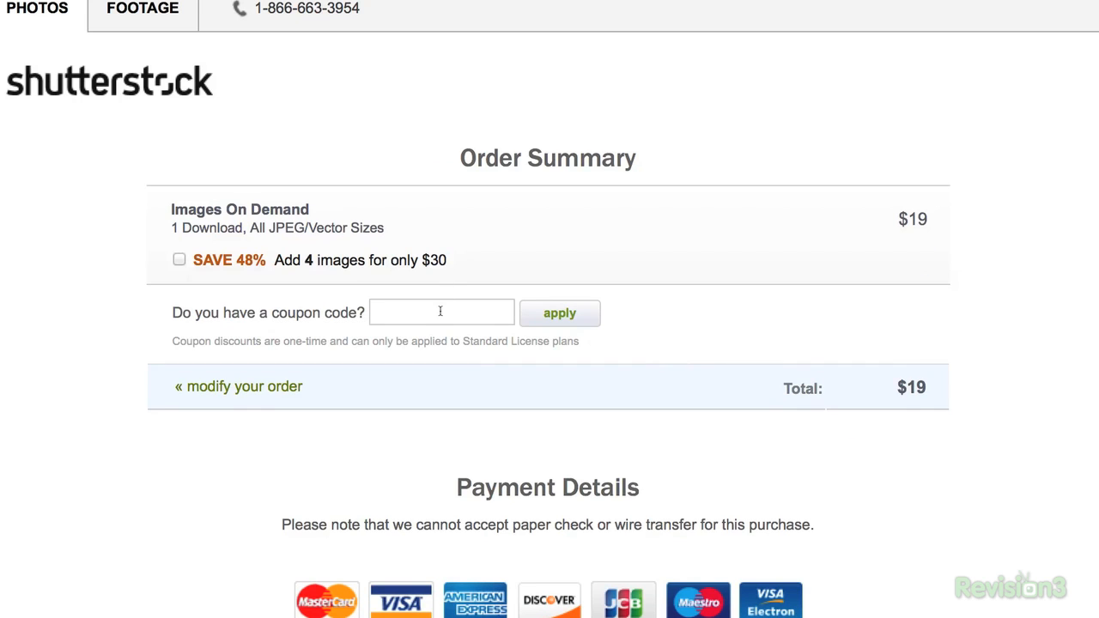
{"action": "left_click", "coordinate": [559, 312]}
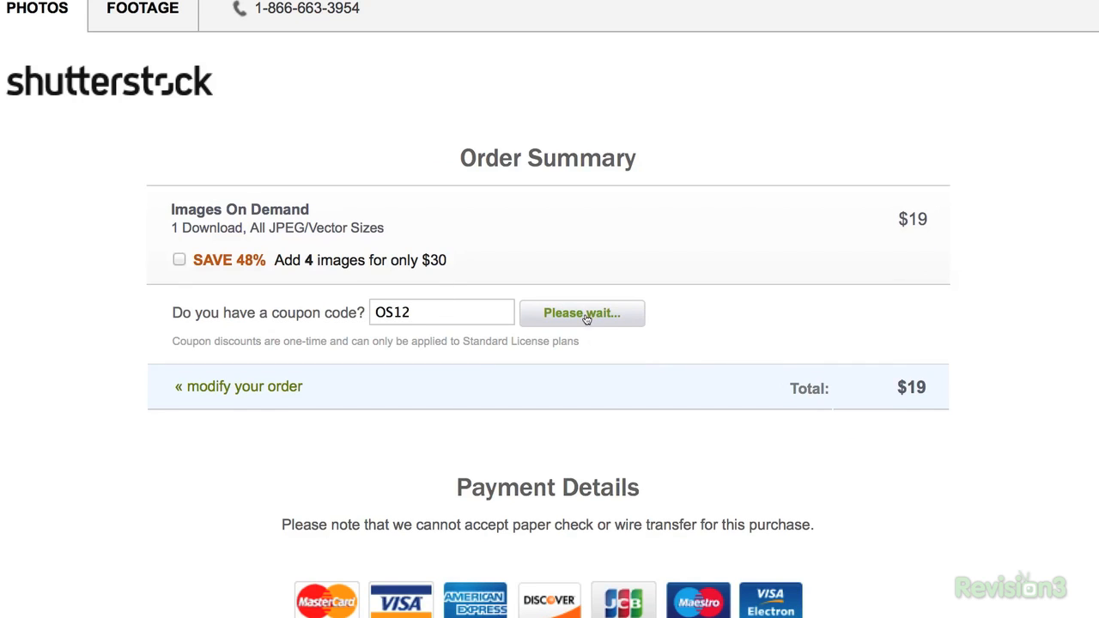
{"action": "left_click", "coordinate": [580, 312]}
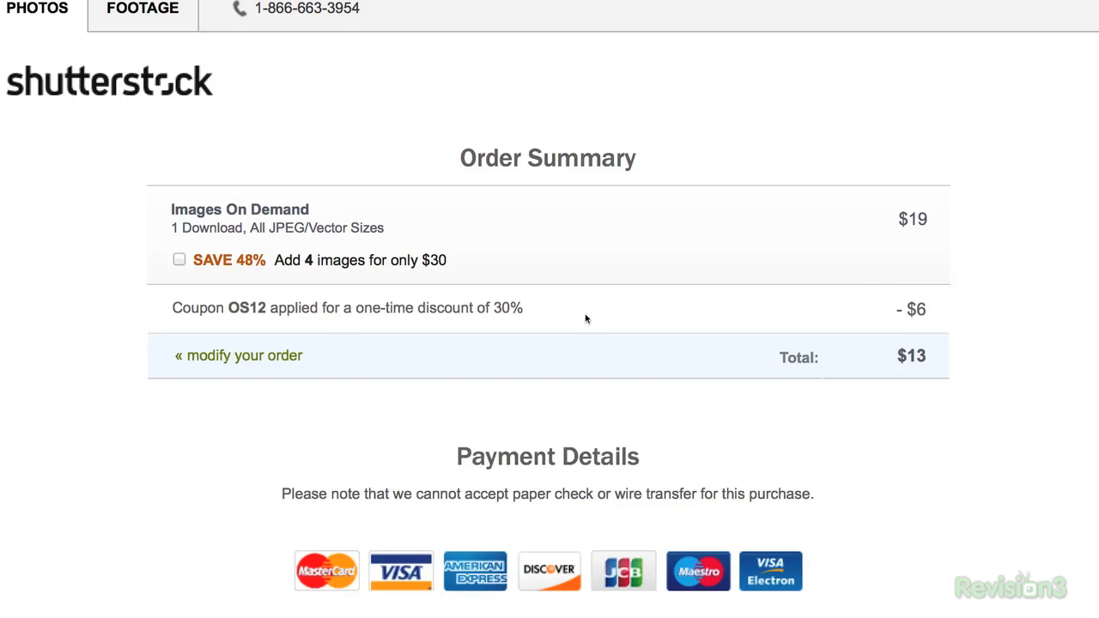